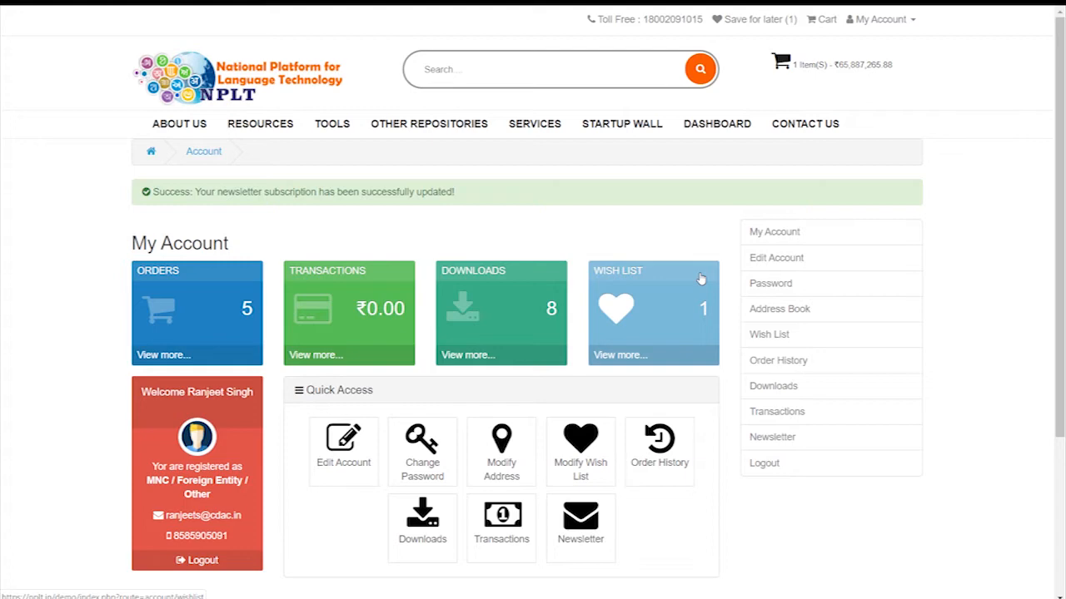
Show the Your Transactions page listing five orders with statuses, totals and dates
click(883, 18)
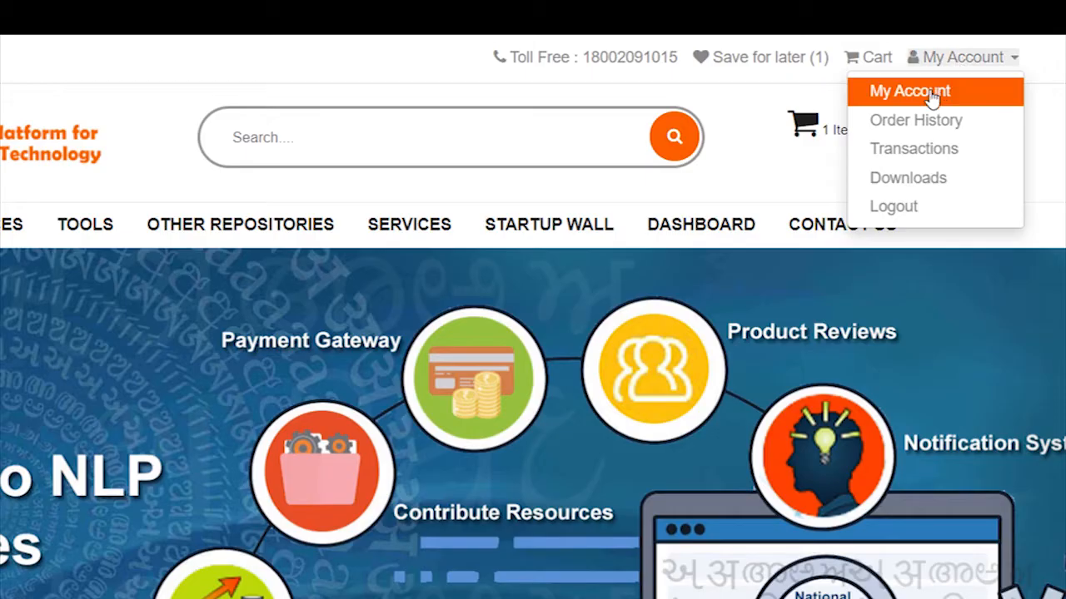
click(912, 91)
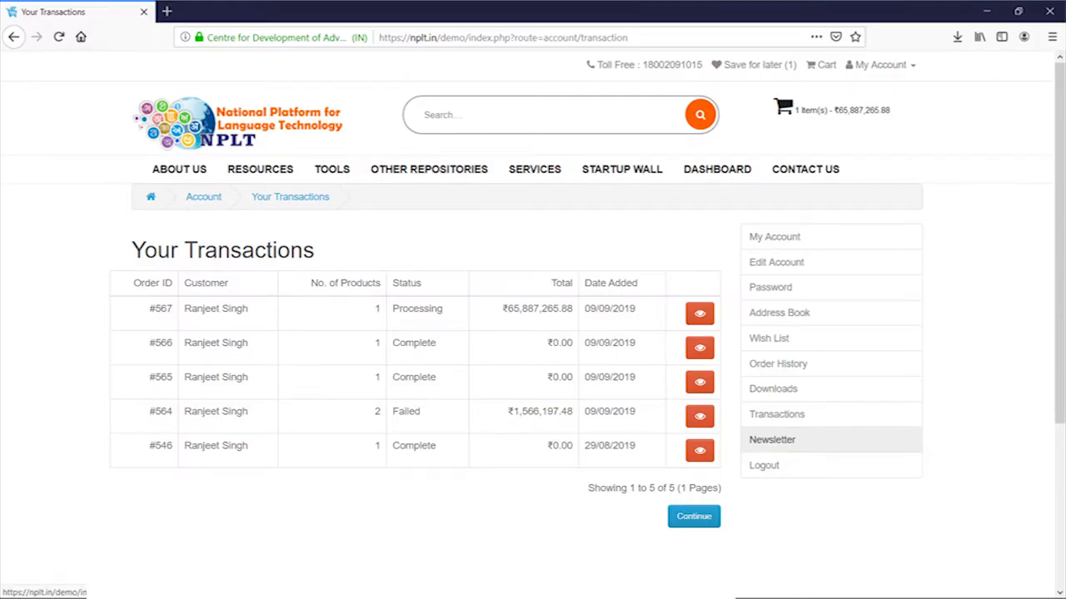
Show the Dashboard's resource, user, download and viewer counts, scrolling to Download Analysis
click(716, 169)
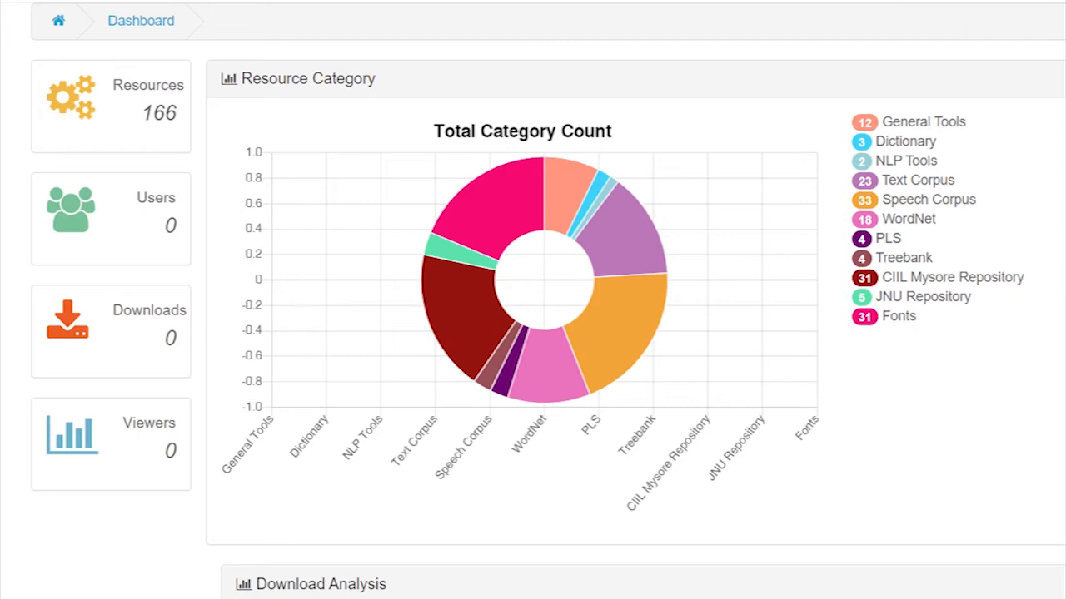
scroll(down, 3)
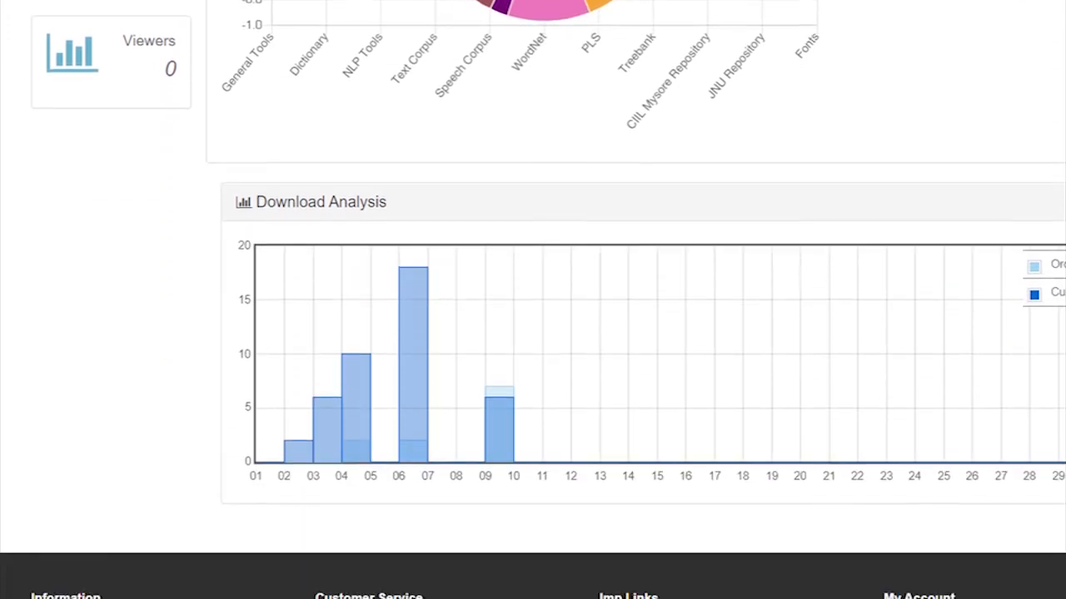